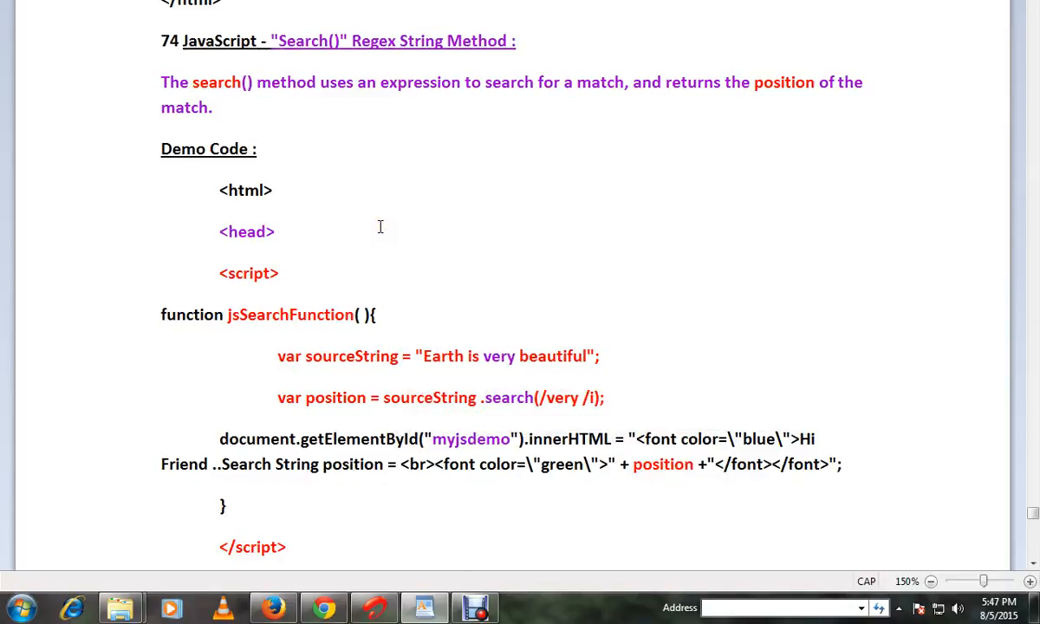
mouse_move(383, 197)
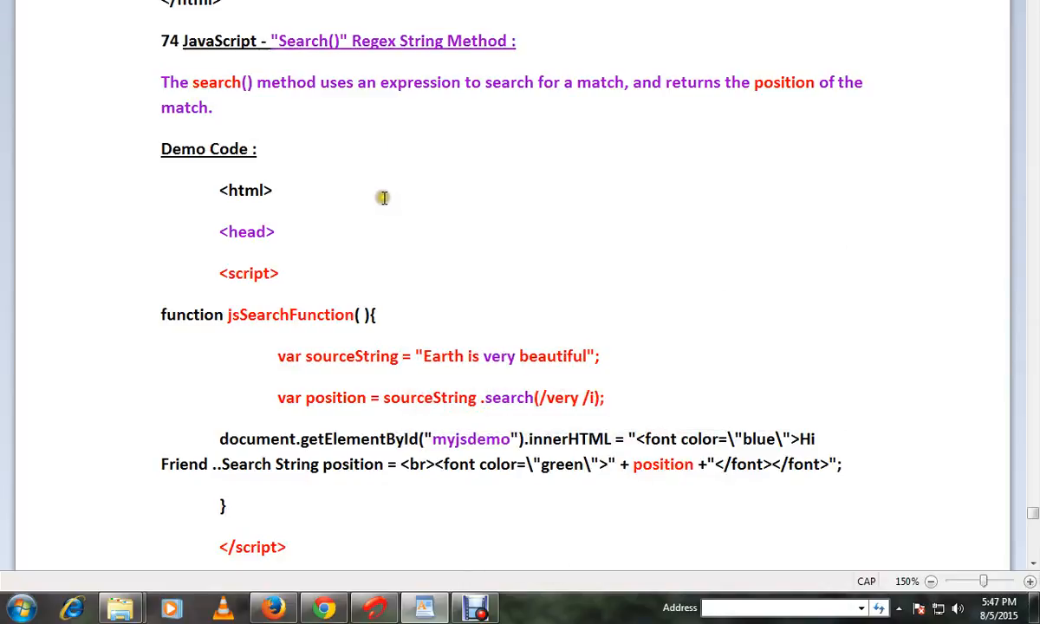
mouse_move(385, 198)
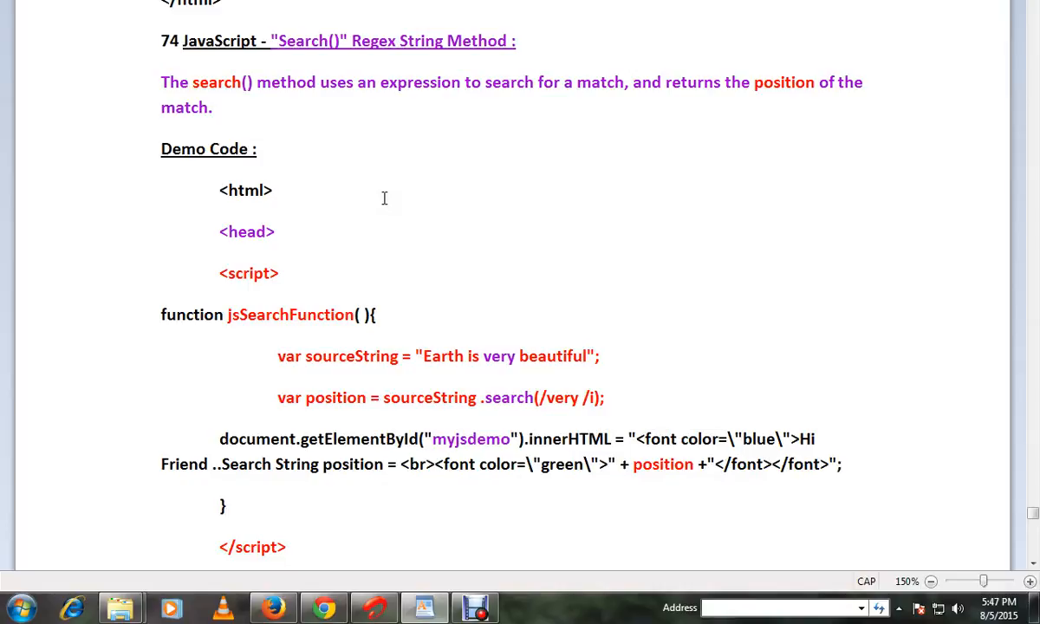
mouse_move(388, 114)
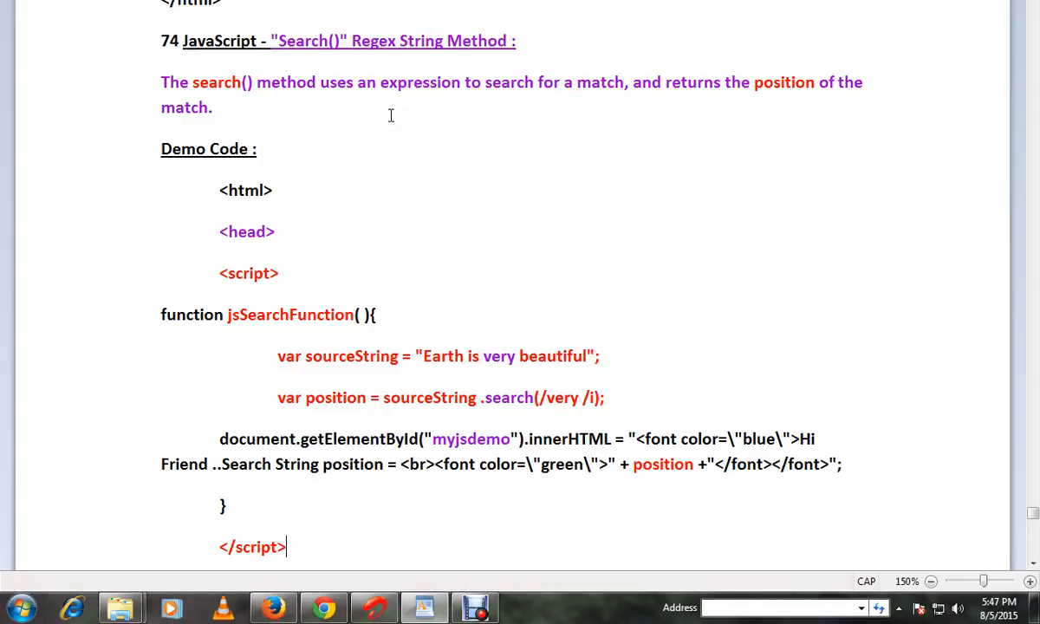
Step: Highlight the word 'very' in the source string and the position variable in the output line
scroll(down, 3)
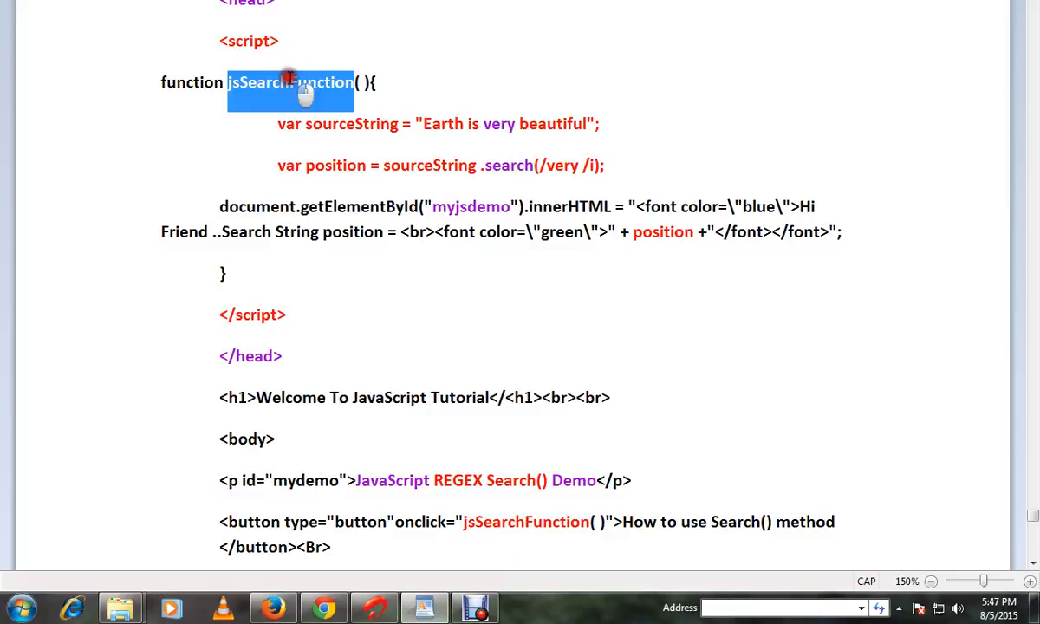
click(347, 165)
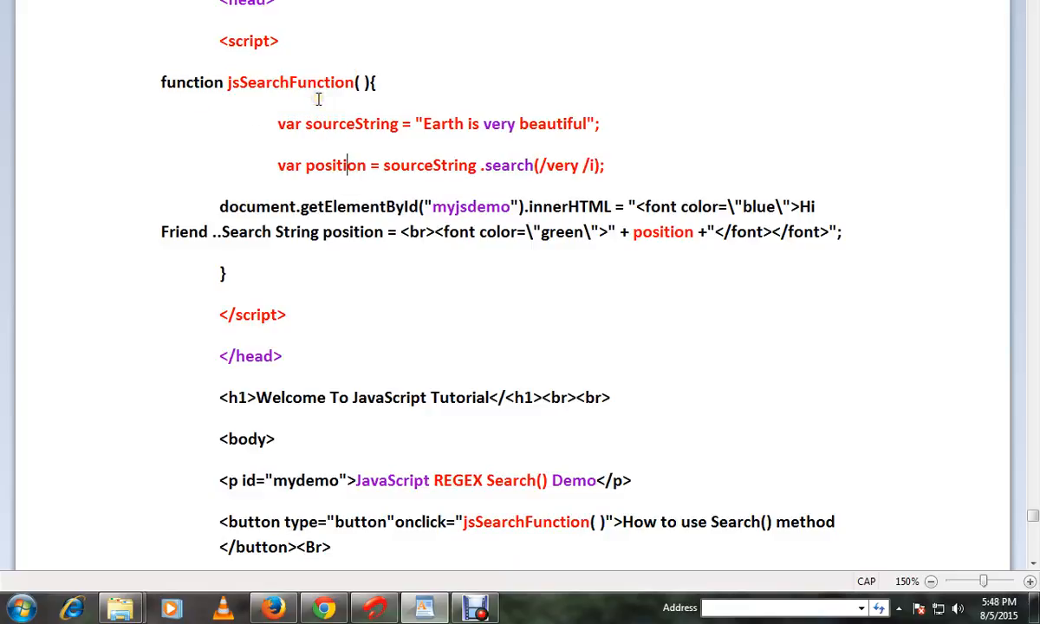
double_click(350, 125)
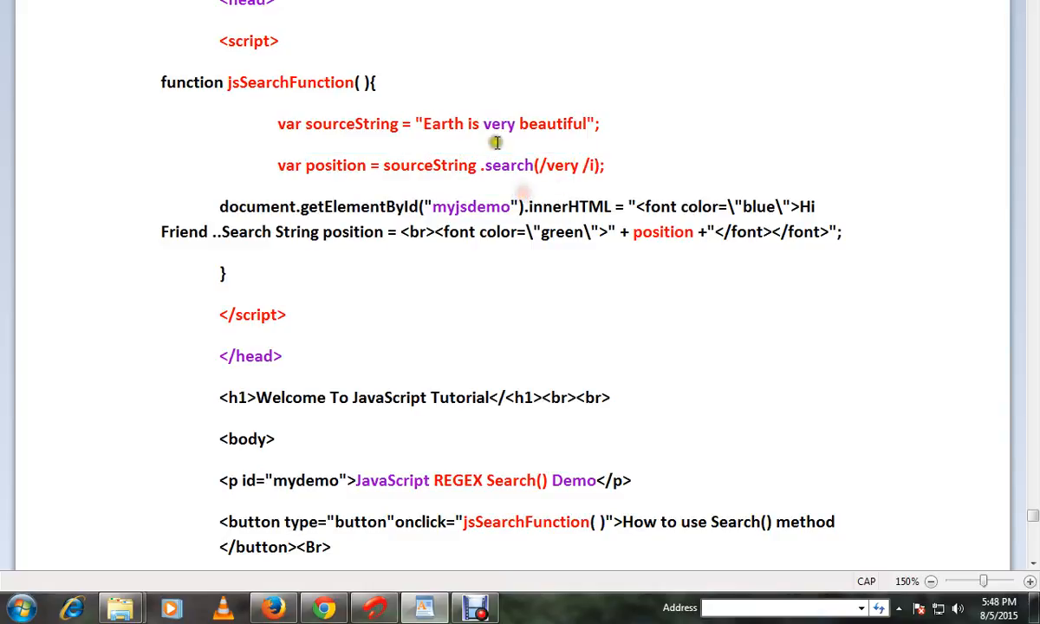
double_click(500, 125)
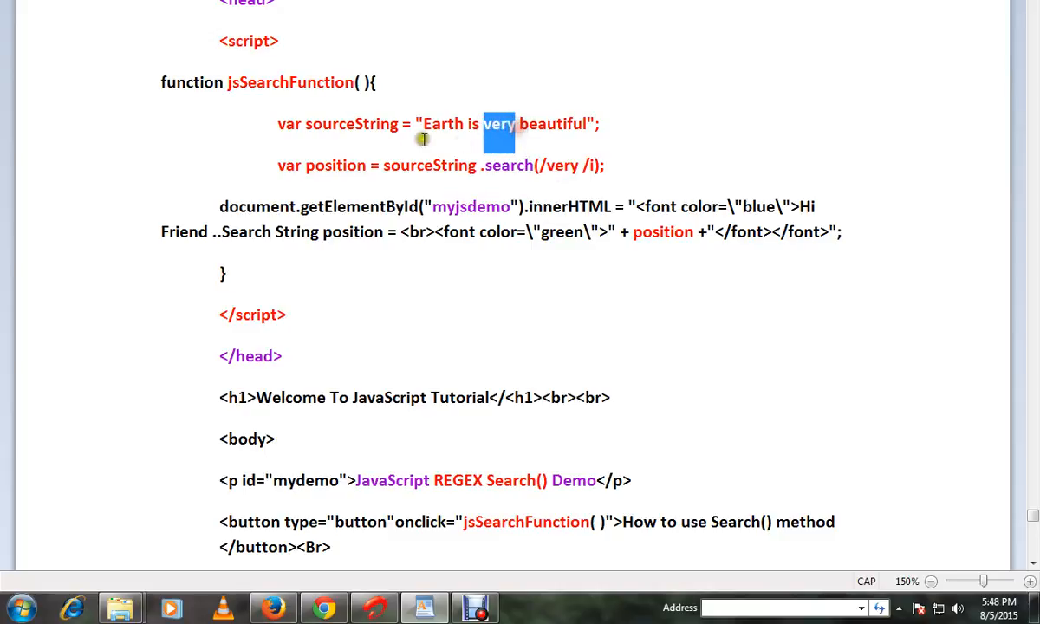
double_click(430, 164)
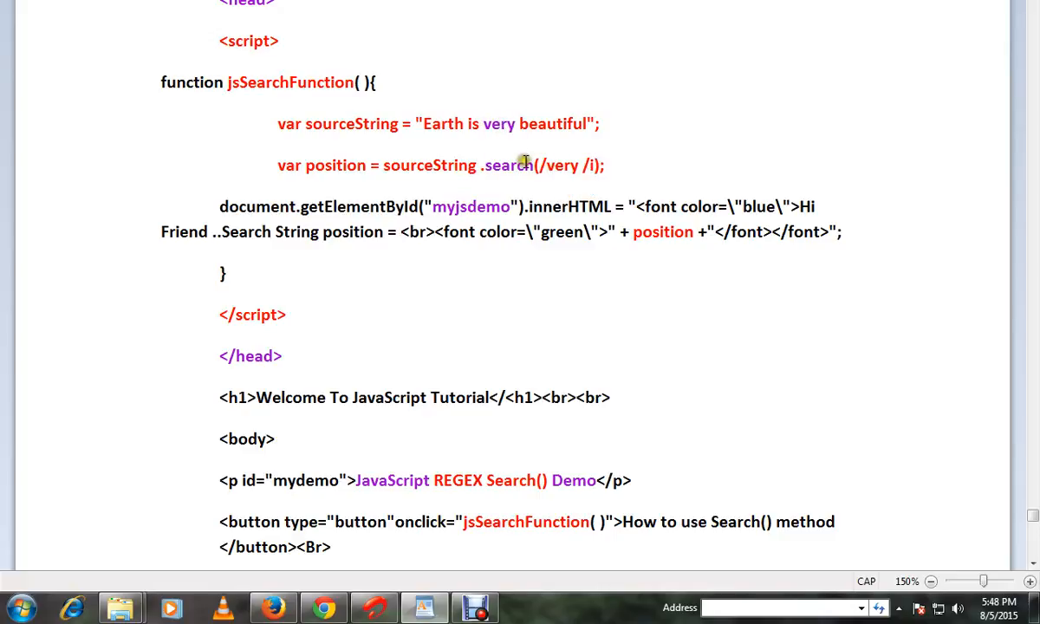
mouse_move(437, 125)
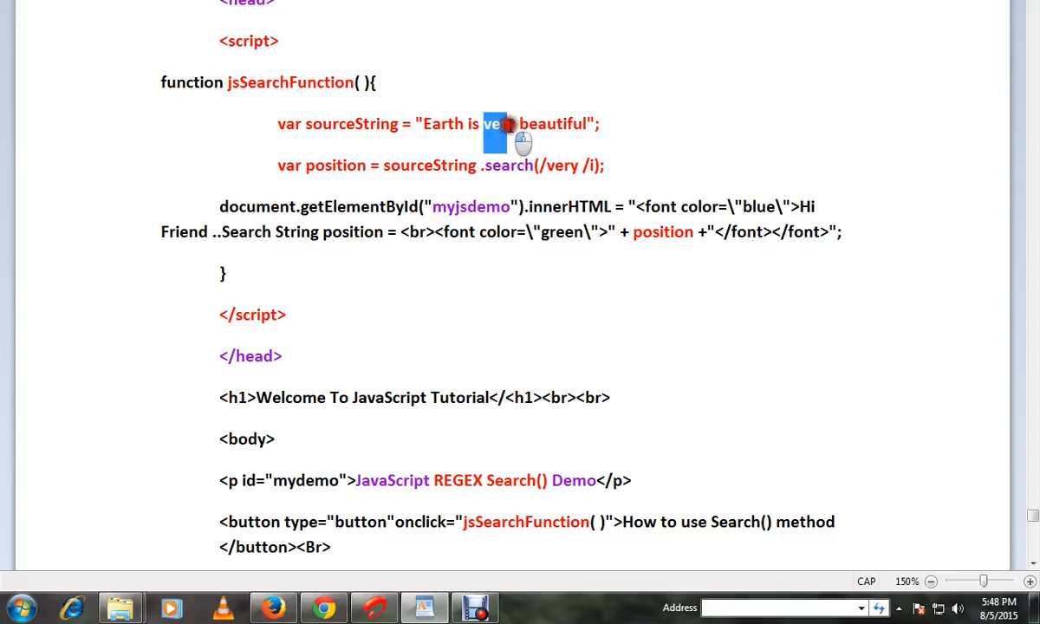
double_click(499, 124)
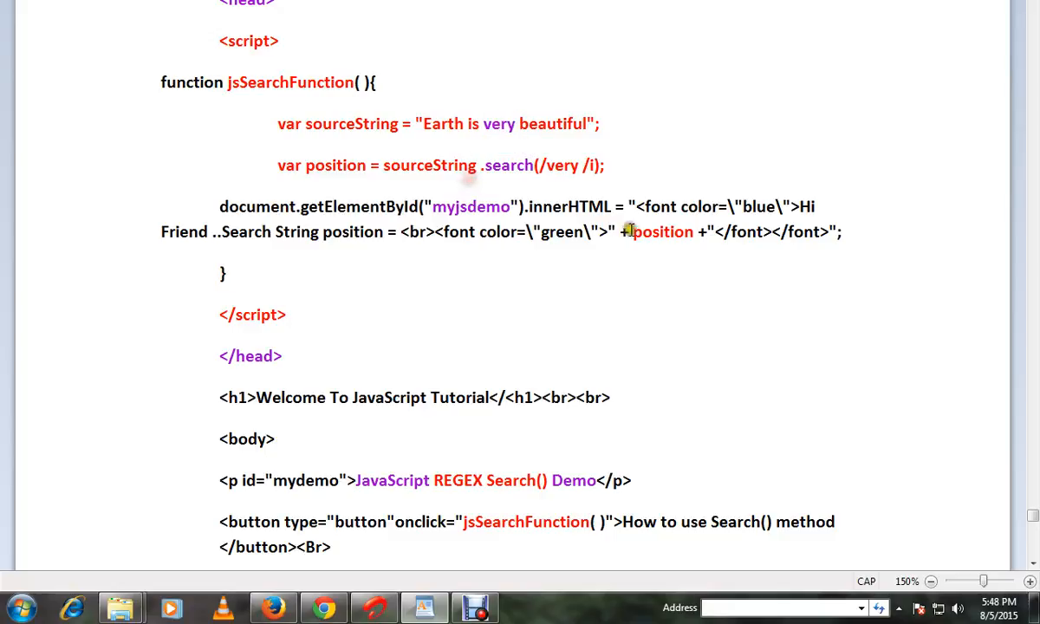
double_click(662, 232)
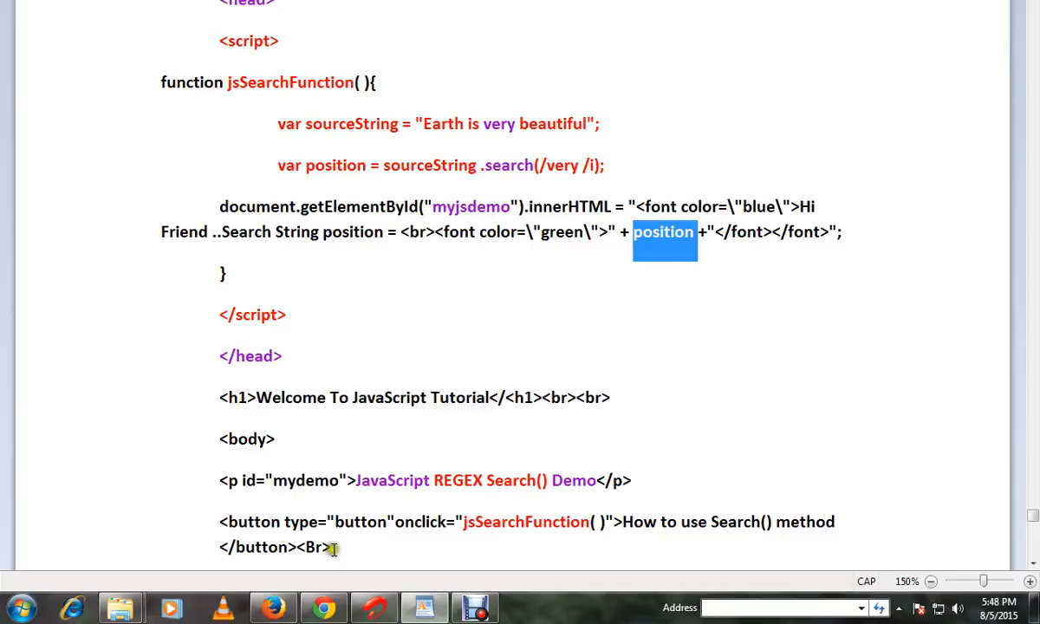
Step: Run the demo page in Chrome so it reports 'Search String position = 9'
click(80, 50)
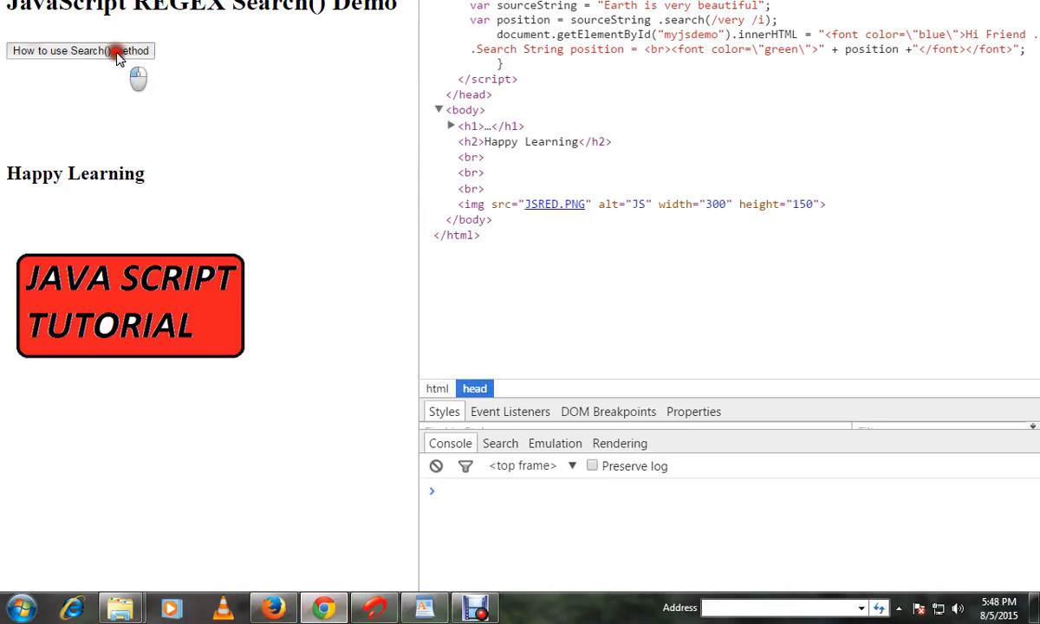
click(80, 50)
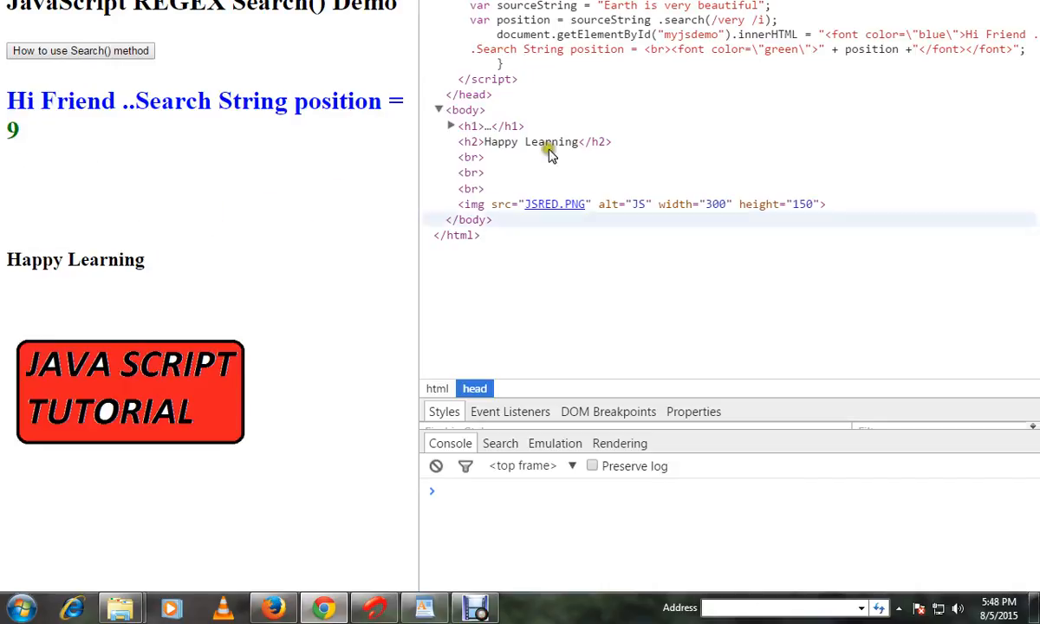
scroll(down, 3)
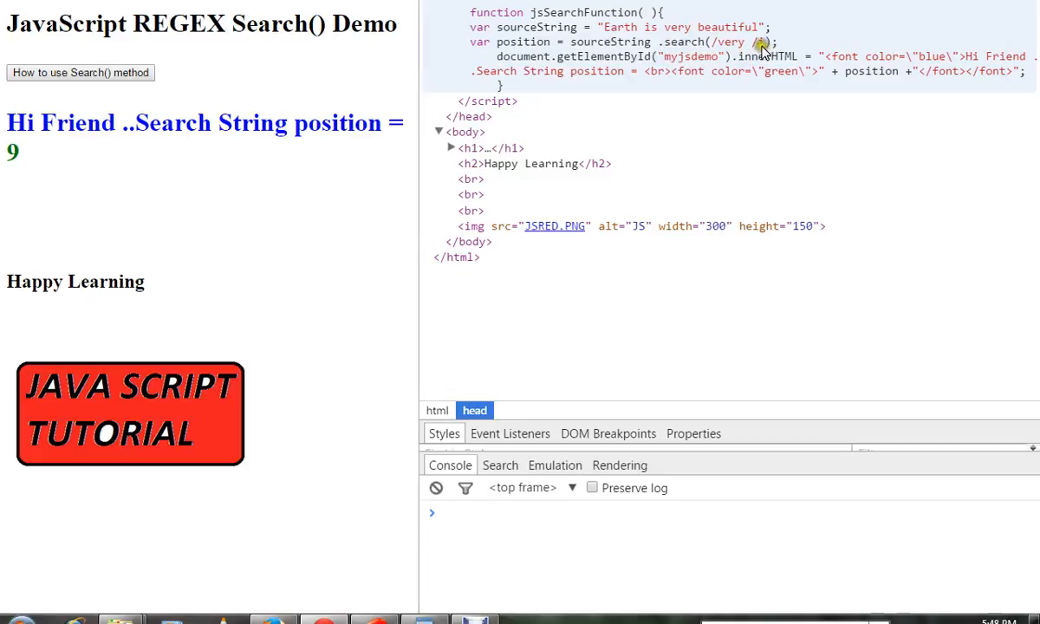
mouse_move(537, 43)
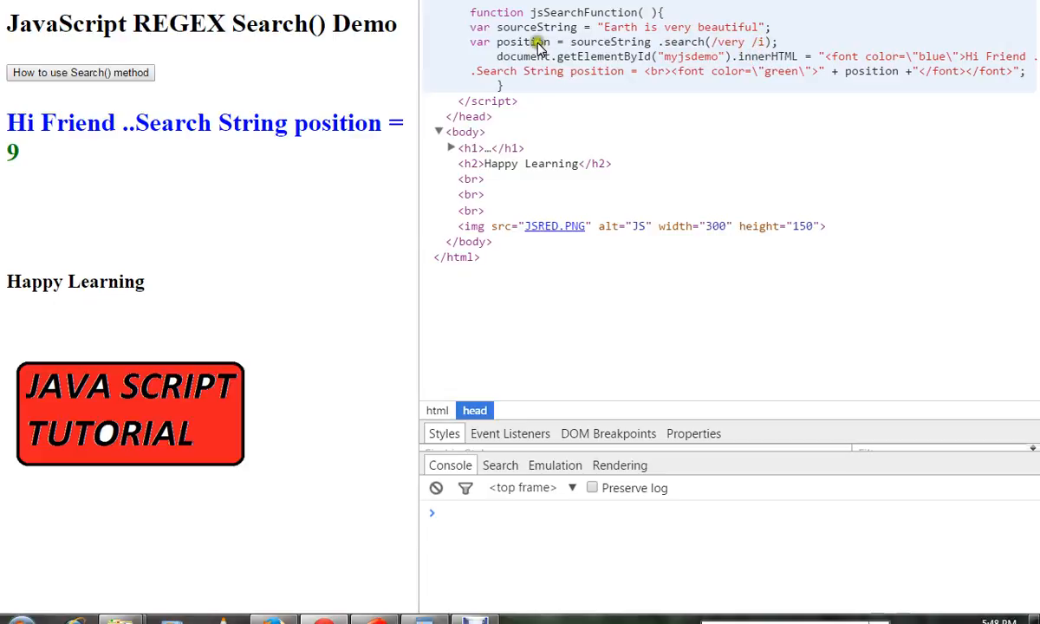